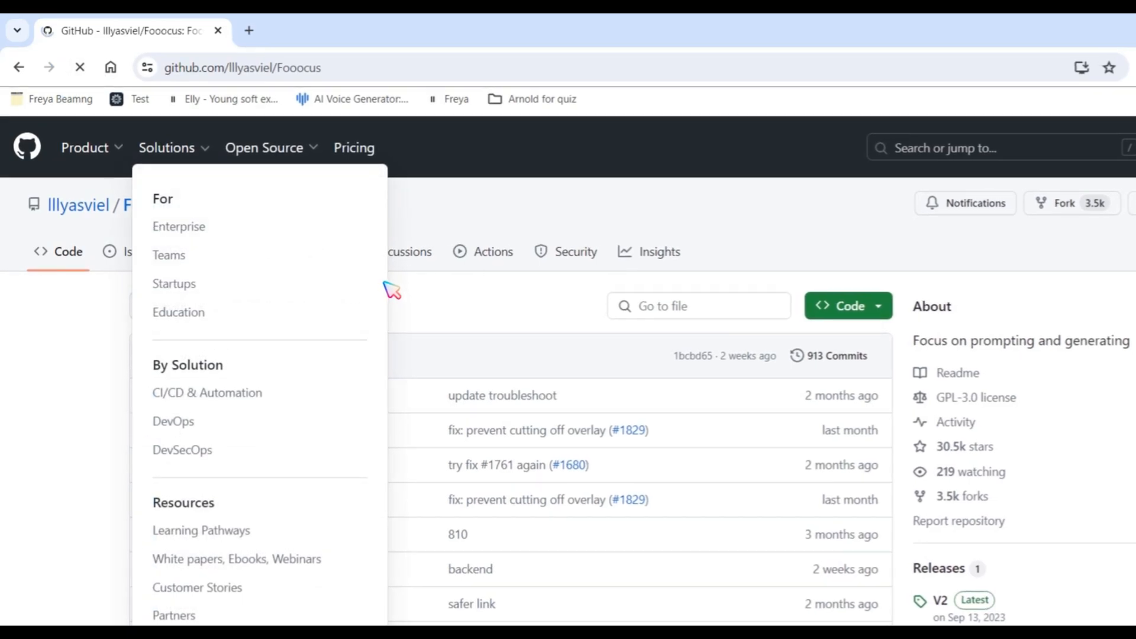
- Download Fooocus_win64_2-1-831.7z from the assets of the Fooocus V2 release
{"action": "left_click", "coordinate": [391, 290]}
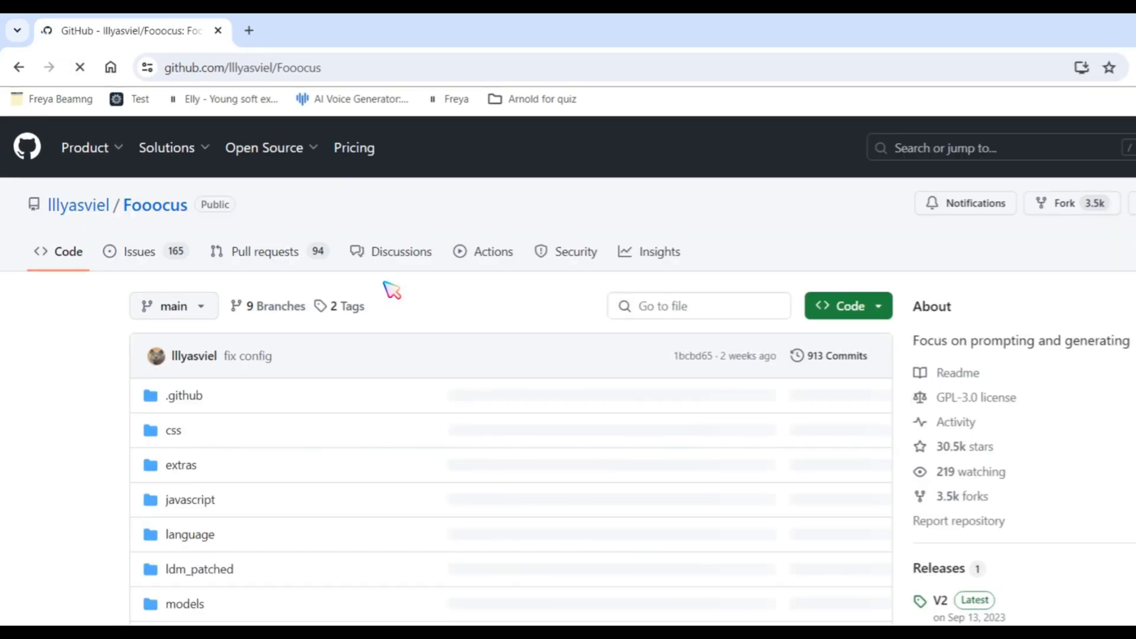
{"action": "scroll", "scroll_direction": "down", "scroll_amount": 3}
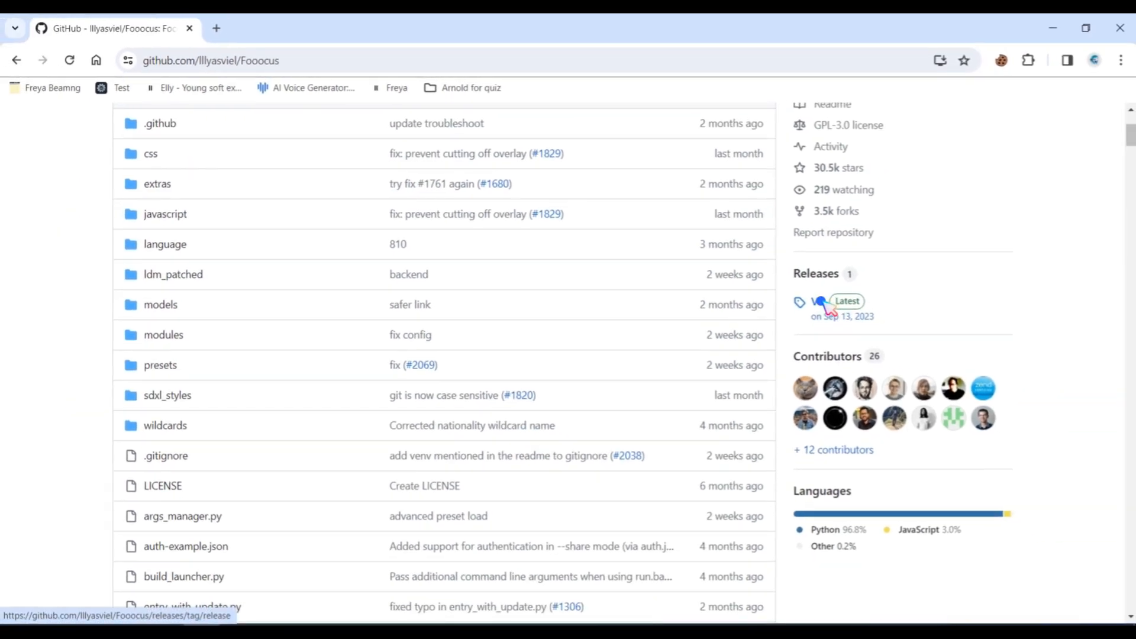
{"action": "left_click", "coordinate": [821, 301]}
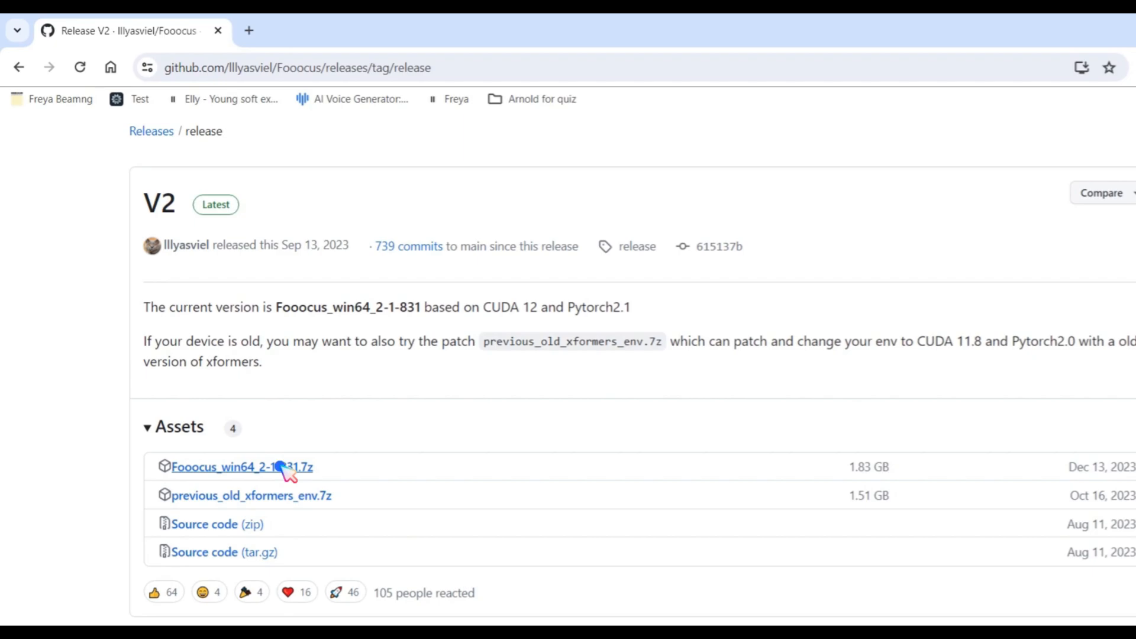
{"action": "left_click", "coordinate": [242, 467]}
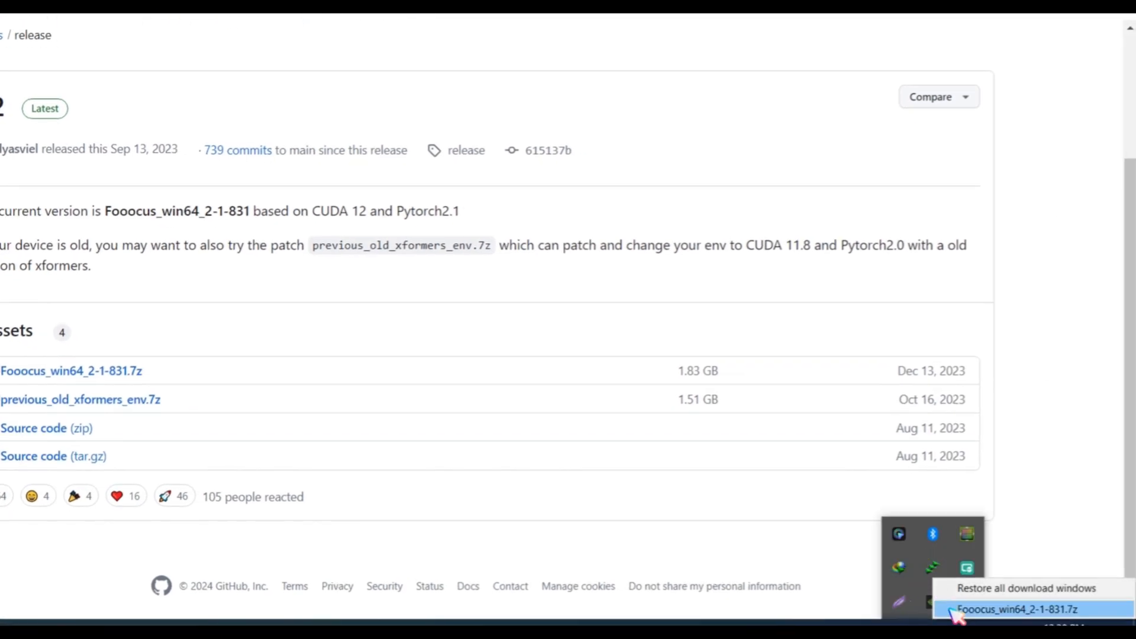
- Open the extracted Fooocus_win64_2-1-831 folder and launch run_anime.bat
{"action": "left_click", "coordinate": [1013, 609]}
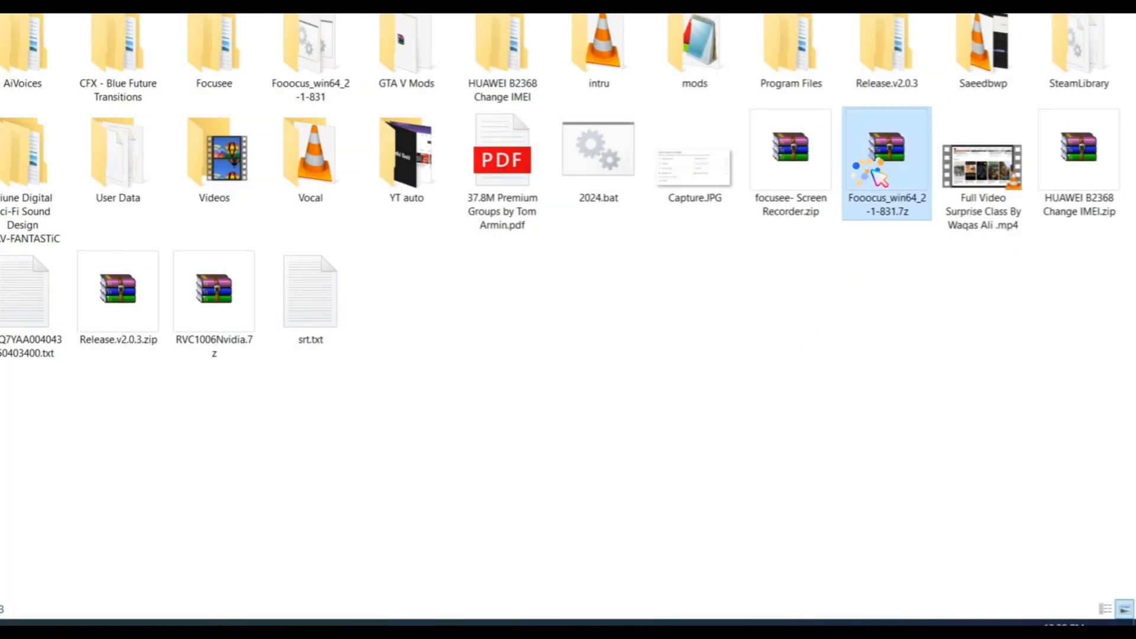
{"action": "double_click", "coordinate": [886, 150]}
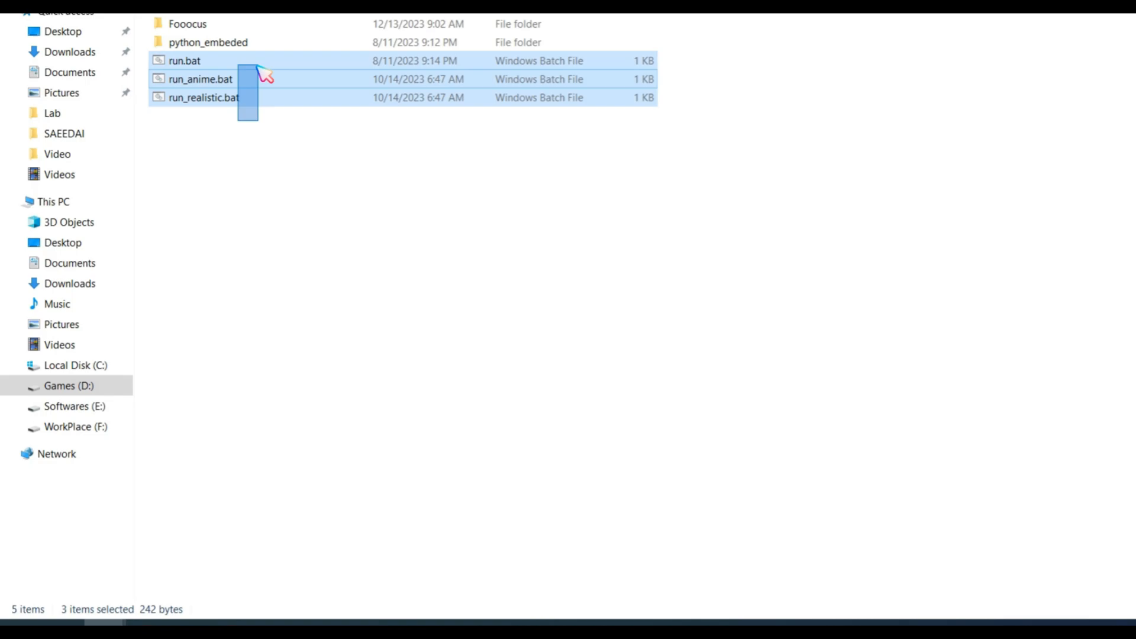
{"action": "left_click", "coordinate": [264, 149]}
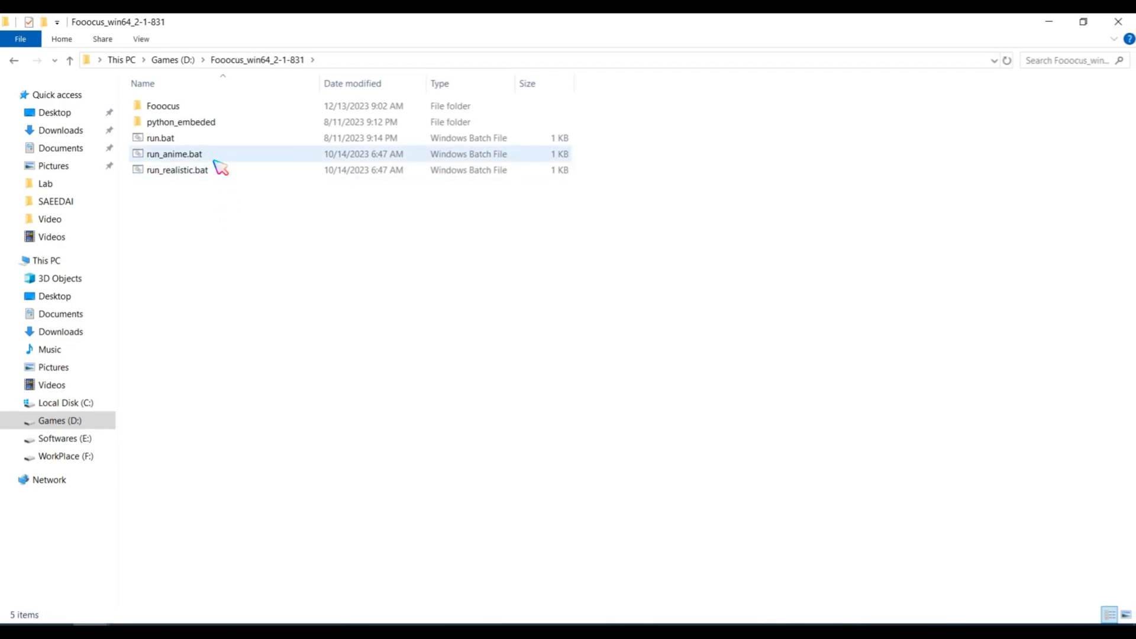
{"action": "mouse_move", "coordinate": [221, 158]}
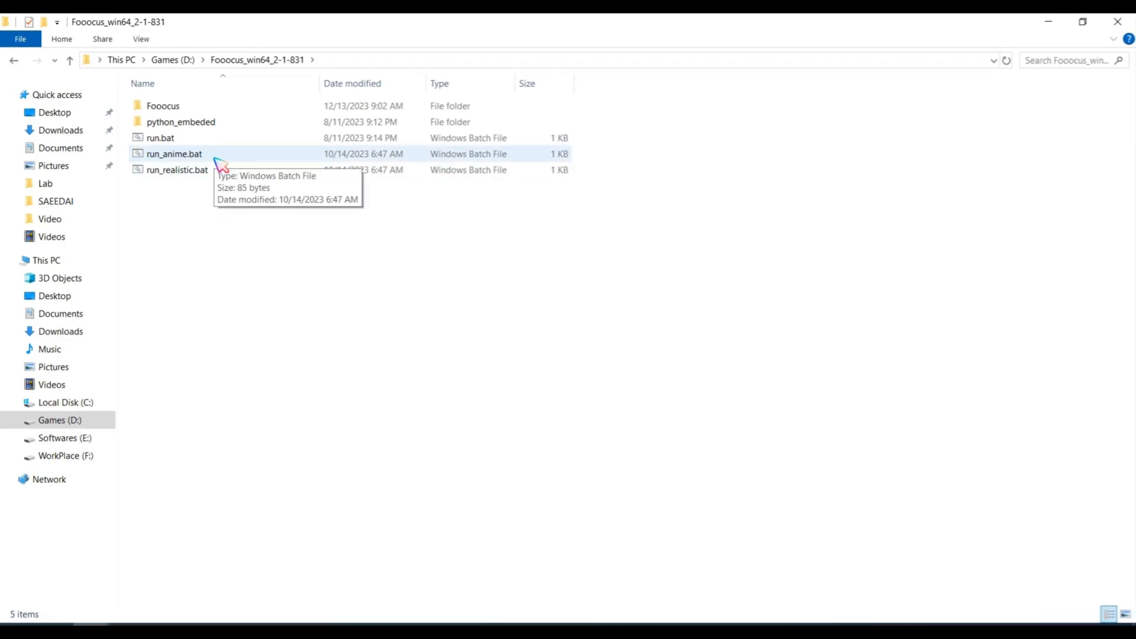
{"action": "double_click", "coordinate": [174, 153]}
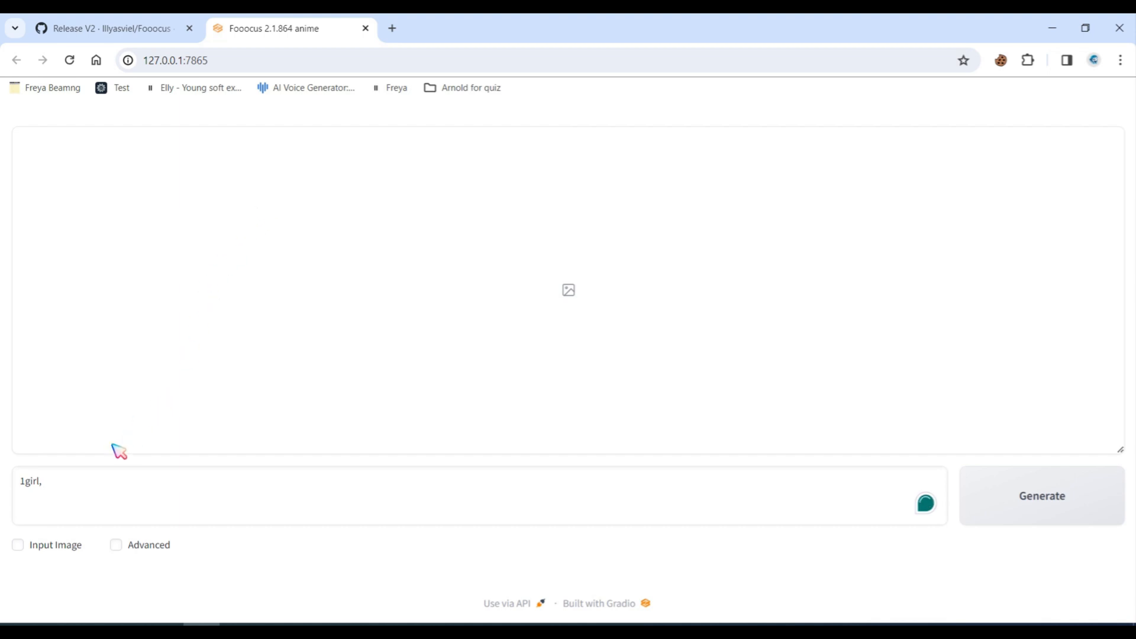
{"action": "left_click", "coordinate": [17, 544]}
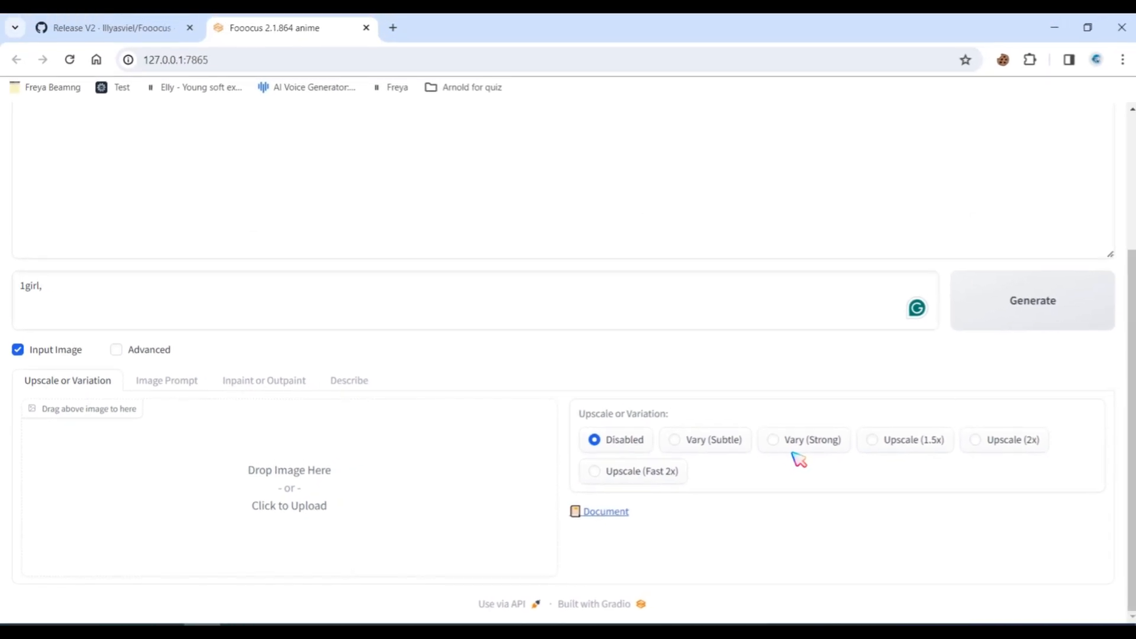
{"action": "left_click", "coordinate": [166, 379]}
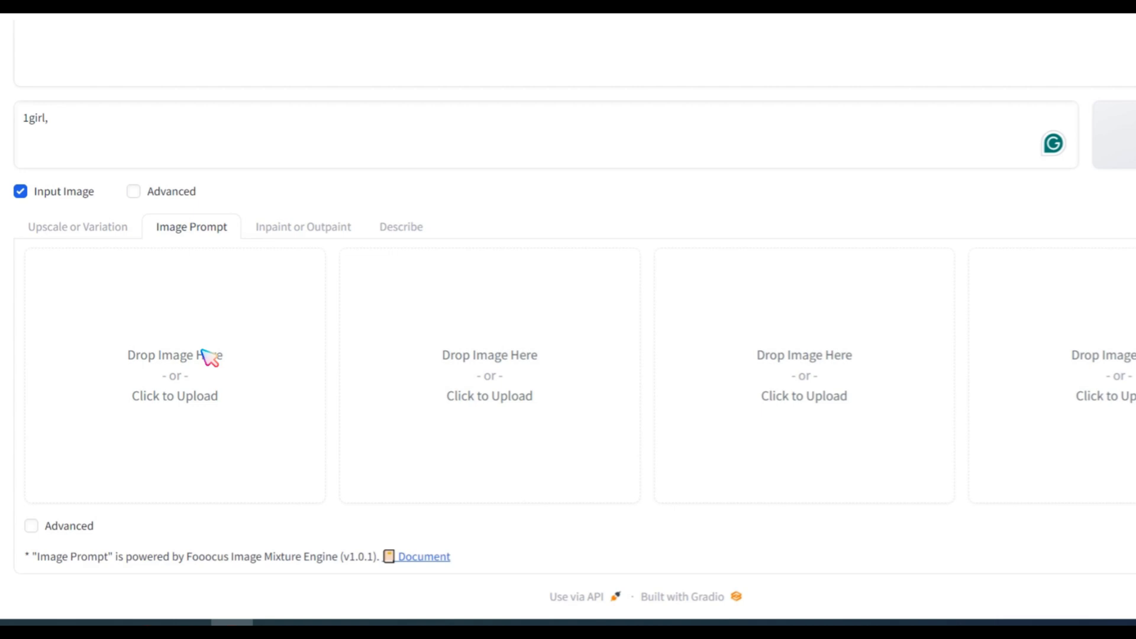
{"action": "left_click", "coordinate": [20, 191]}
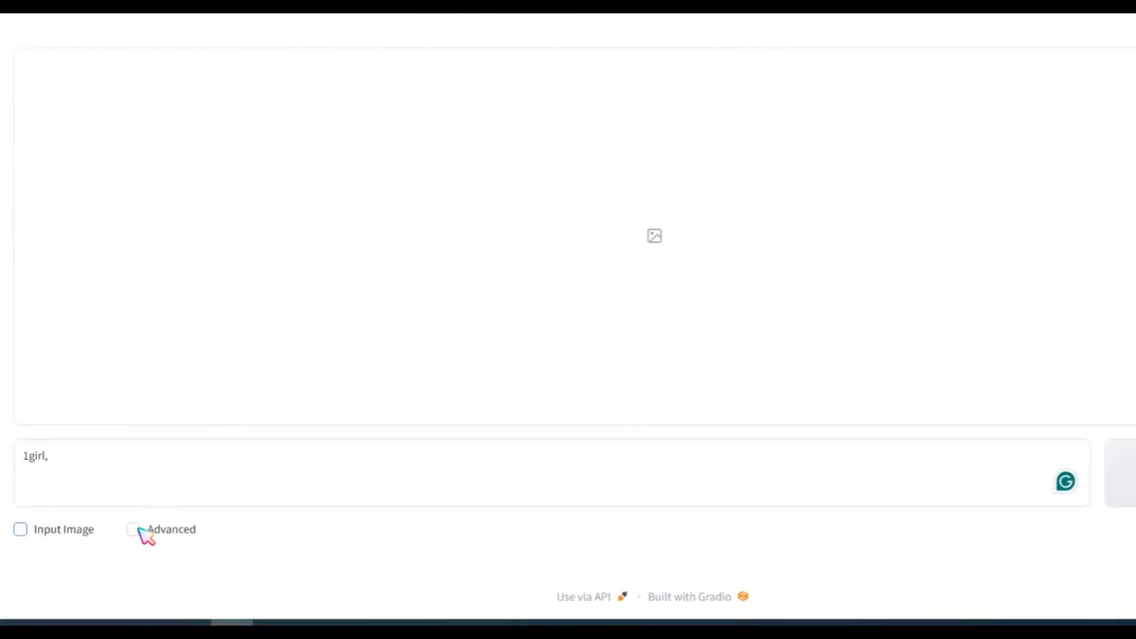
- Enable Advanced settings, select Quality performance, and review the guidance and sharpness options
{"action": "left_click", "coordinate": [134, 528]}
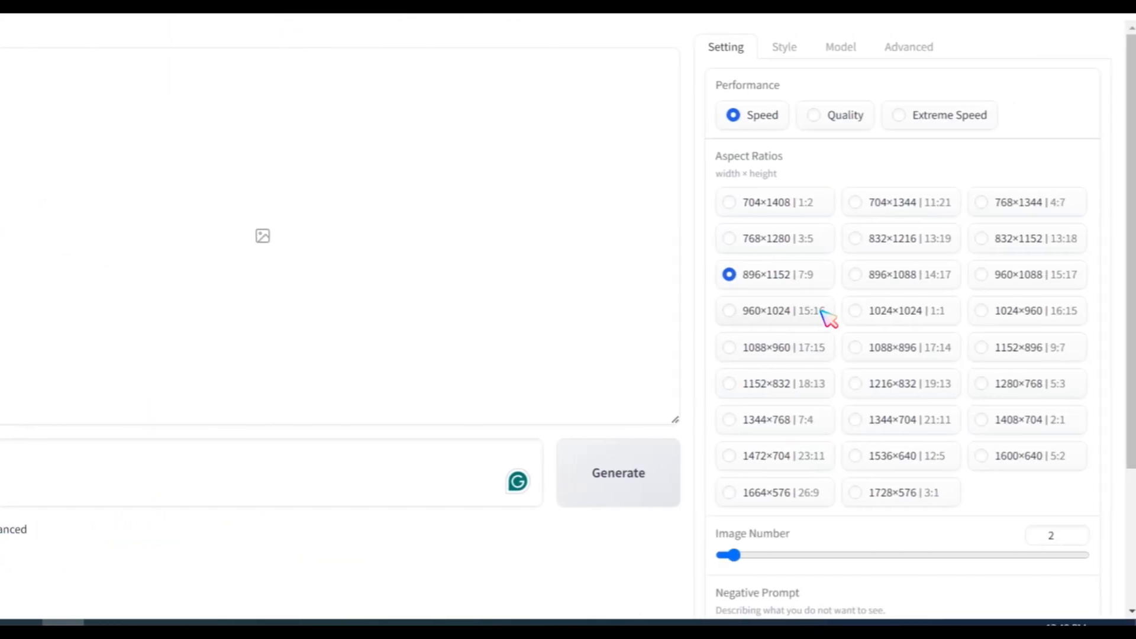
{"action": "mouse_move", "coordinate": [876, 404]}
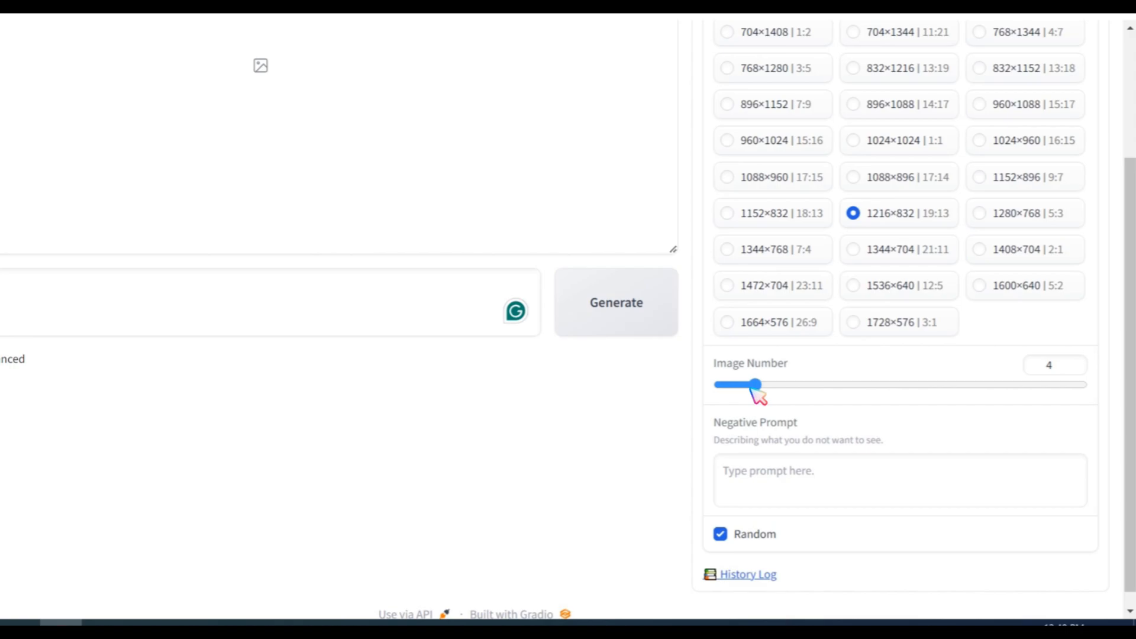
{"action": "scroll", "scroll_direction": "up", "scroll_amount": 3}
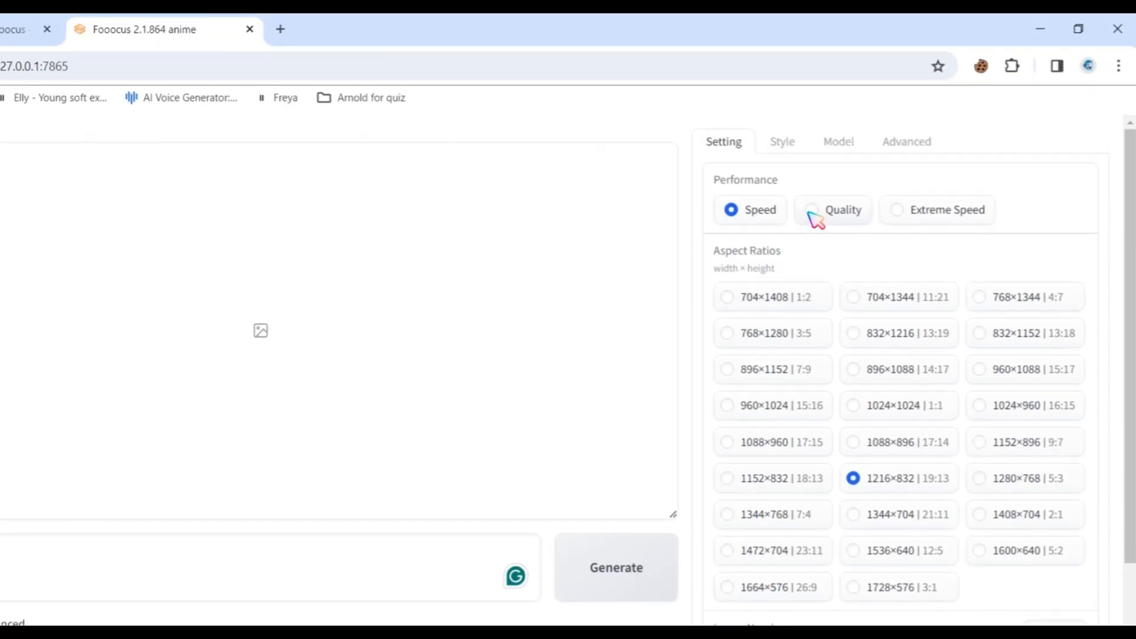
{"action": "left_click", "coordinate": [781, 141]}
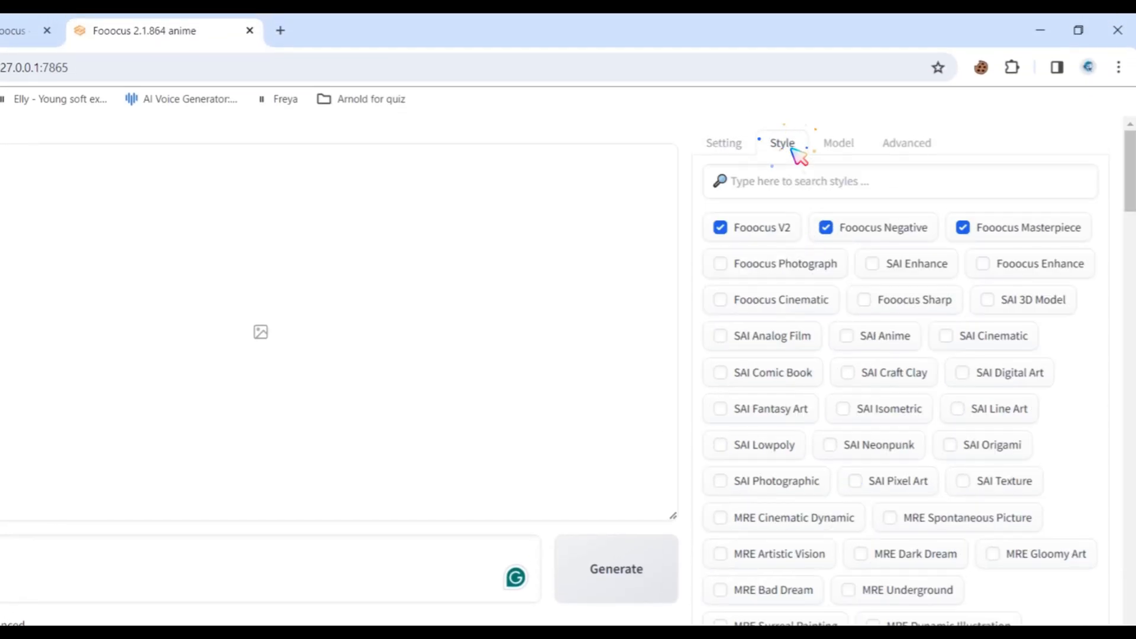
{"action": "mouse_move", "coordinate": [797, 239]}
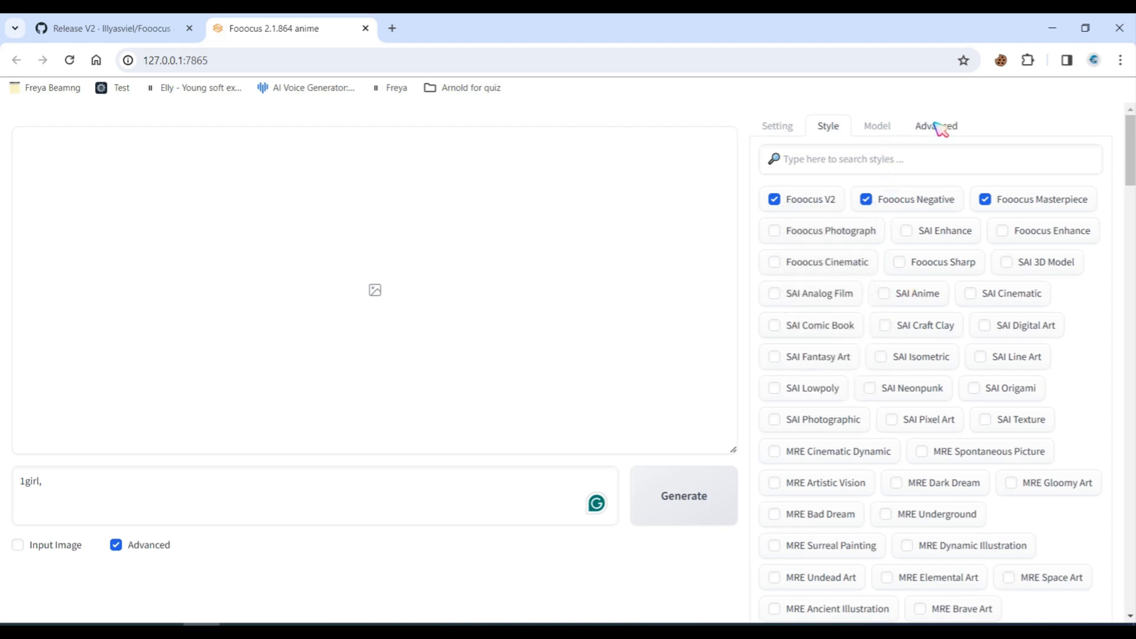
{"action": "left_click", "coordinate": [935, 125]}
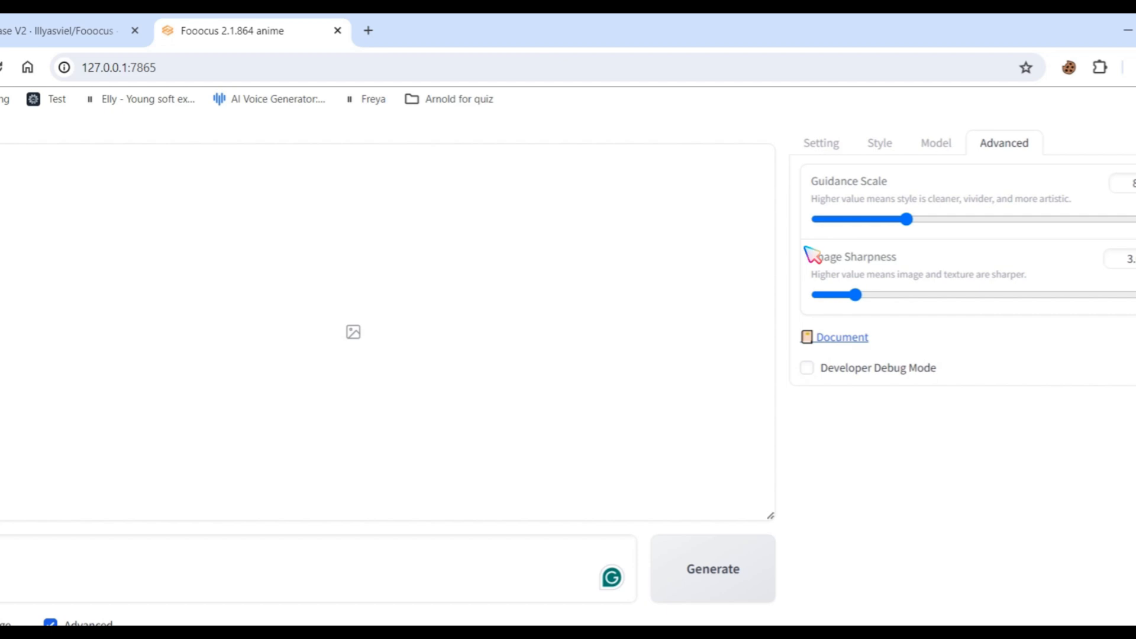
{"action": "left_click", "coordinate": [820, 142]}
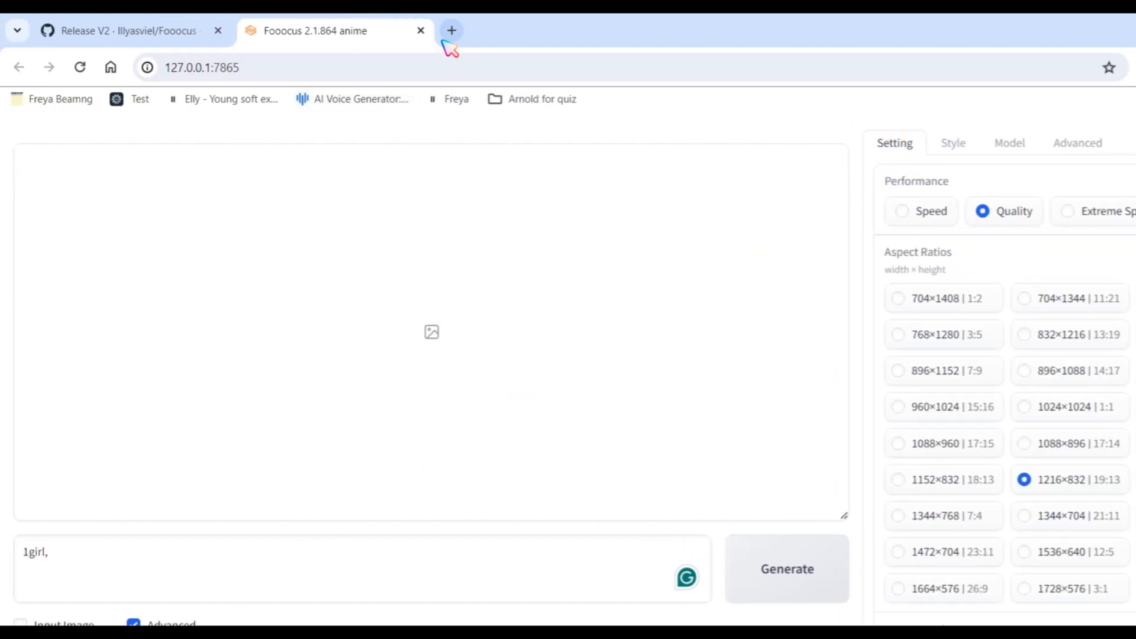
- Load lexica.art in a new browser tab and browse its image gallery
{"action": "left_click", "coordinate": [451, 31]}
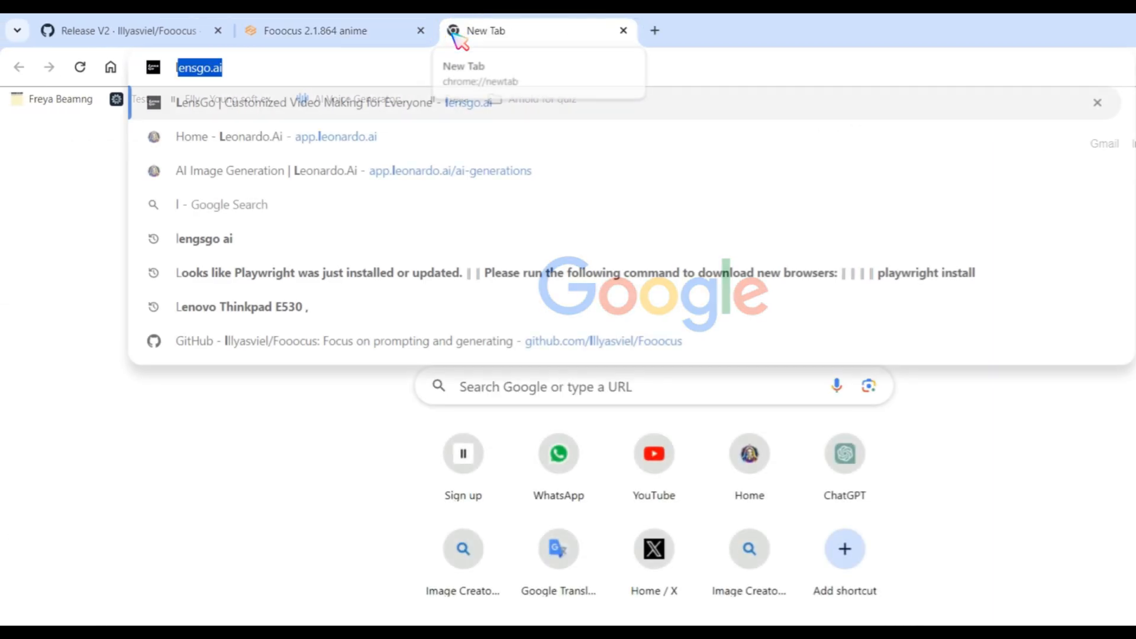
{"action": "key", "text": "Return"}
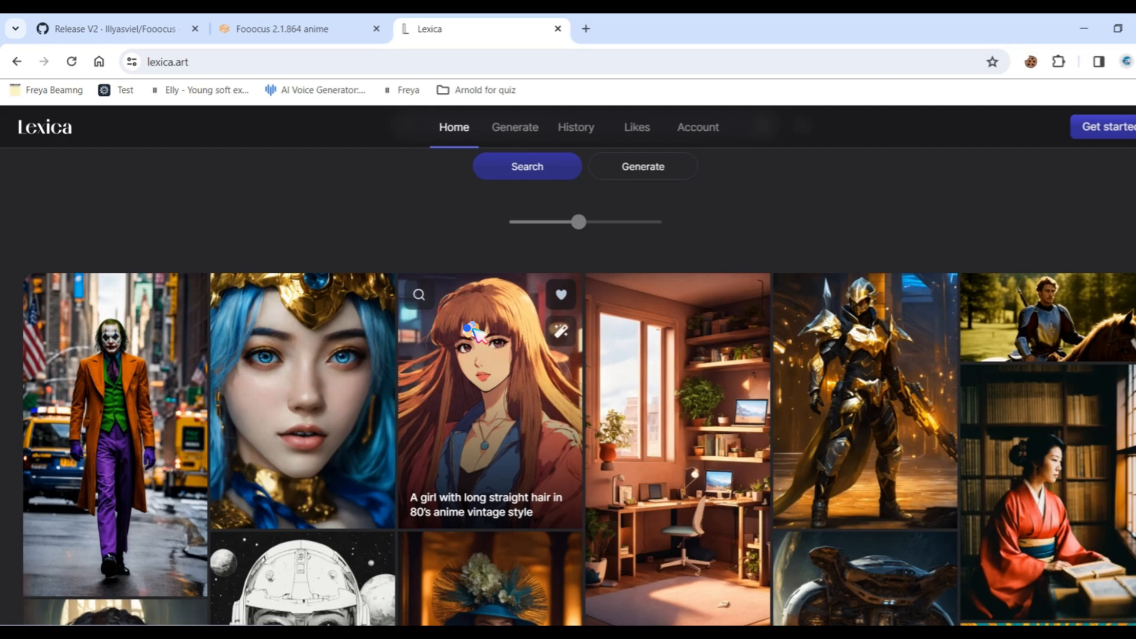
{"action": "left_click", "coordinate": [489, 398]}
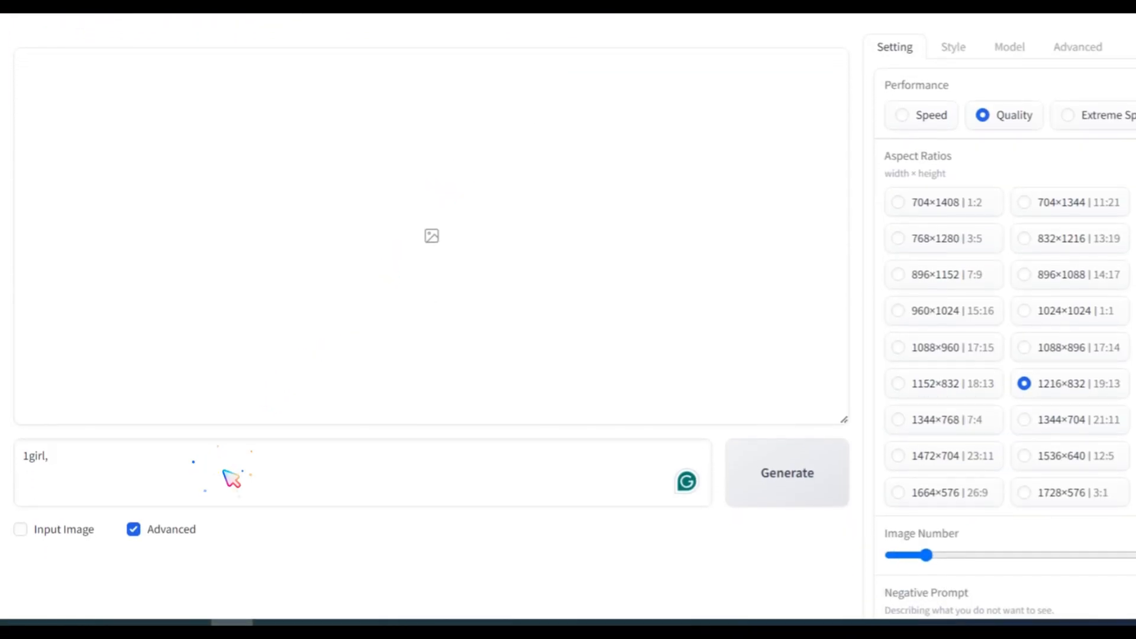
- Generate images from the prompt 'A girl with long straight hair in 80's anime vintage style'
{"action": "type", "text": "A girl with long straight hair in 80's anime vintage style"}
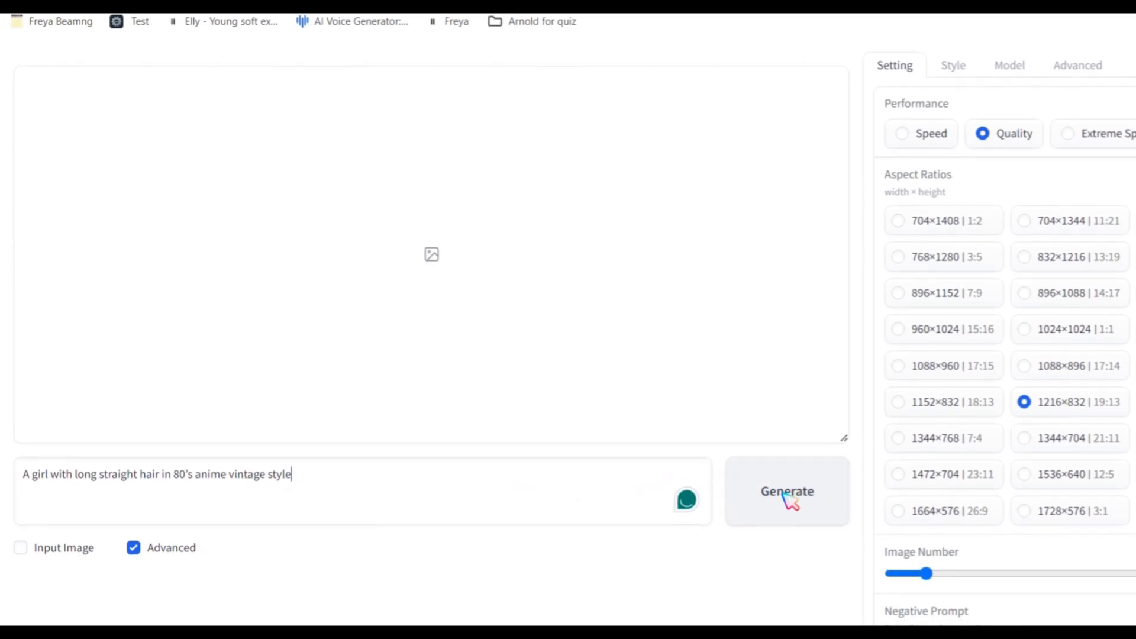
{"action": "left_click", "coordinate": [786, 491]}
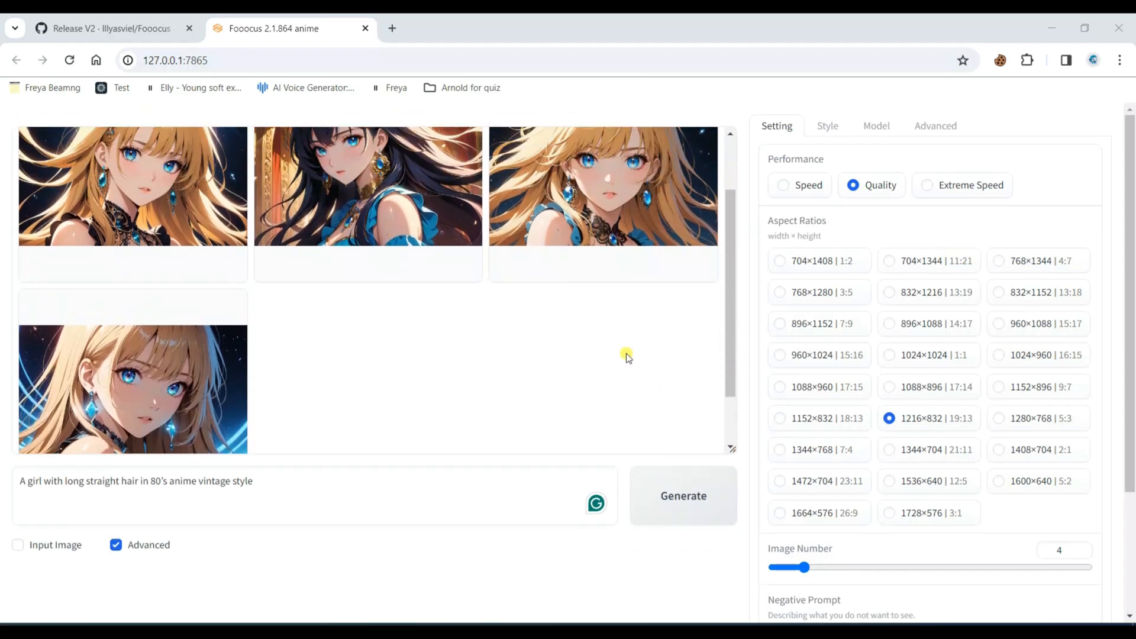
- Open the anime portraits in new tabs and view each one full-size
{"action": "right_click", "coordinate": [367, 185]}
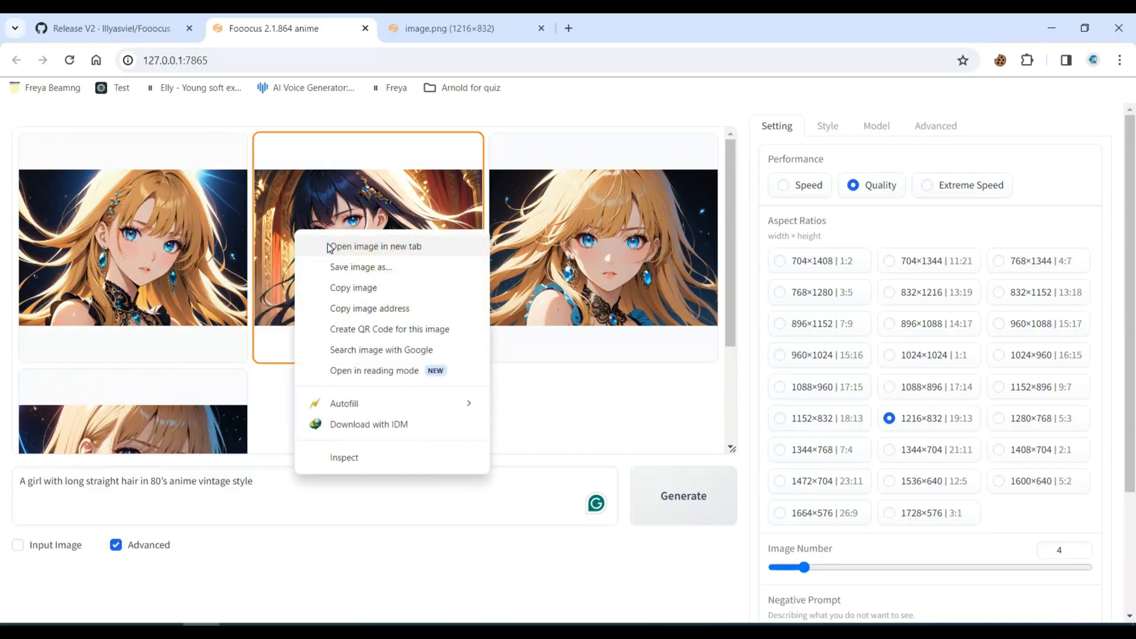
{"action": "left_click", "coordinate": [374, 246]}
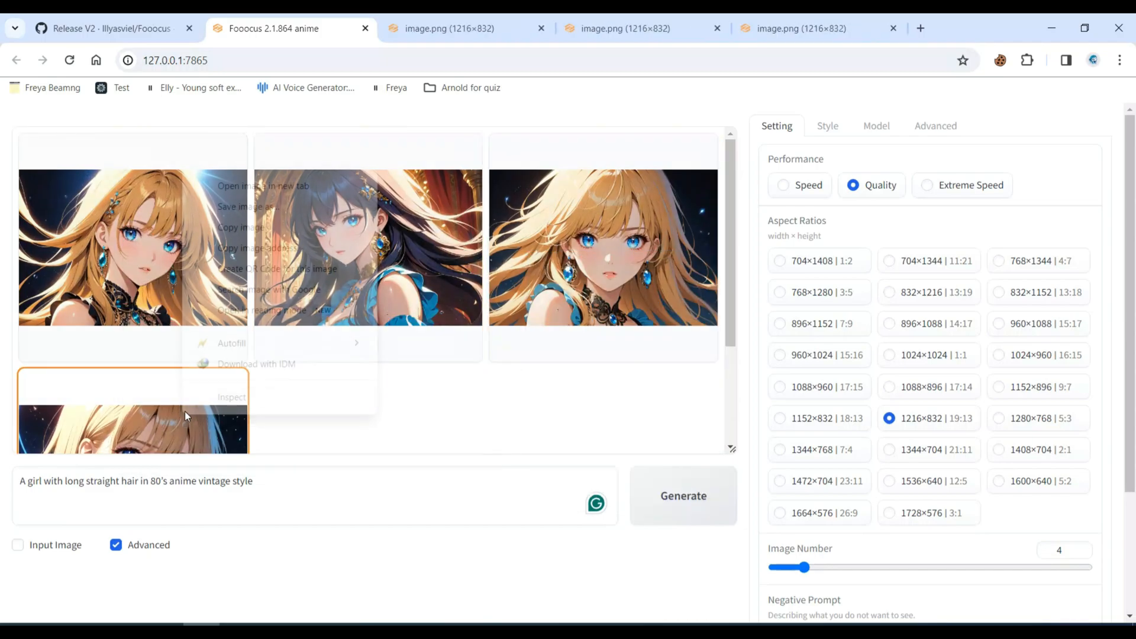
{"action": "left_click", "coordinate": [265, 185]}
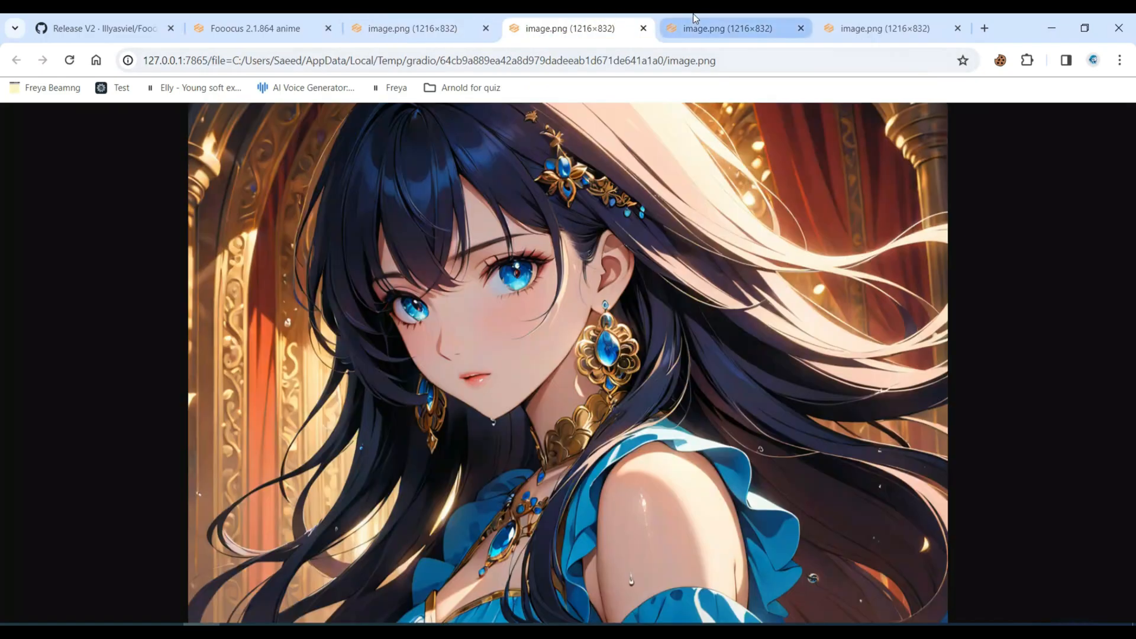
{"action": "left_click", "coordinate": [883, 28]}
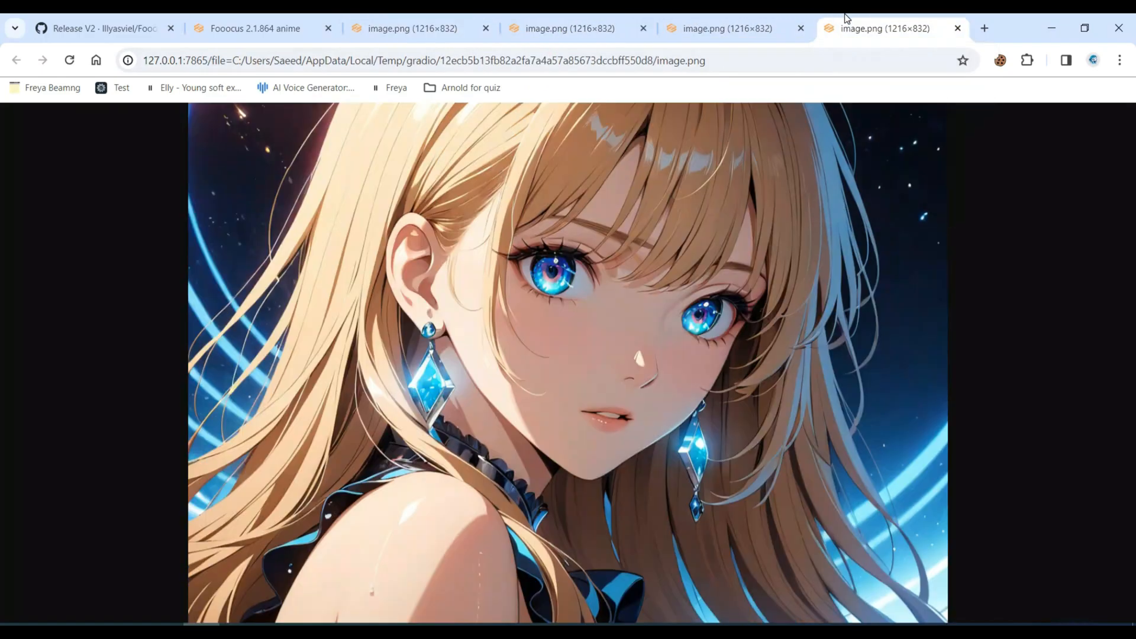
{"action": "left_click", "coordinate": [409, 29]}
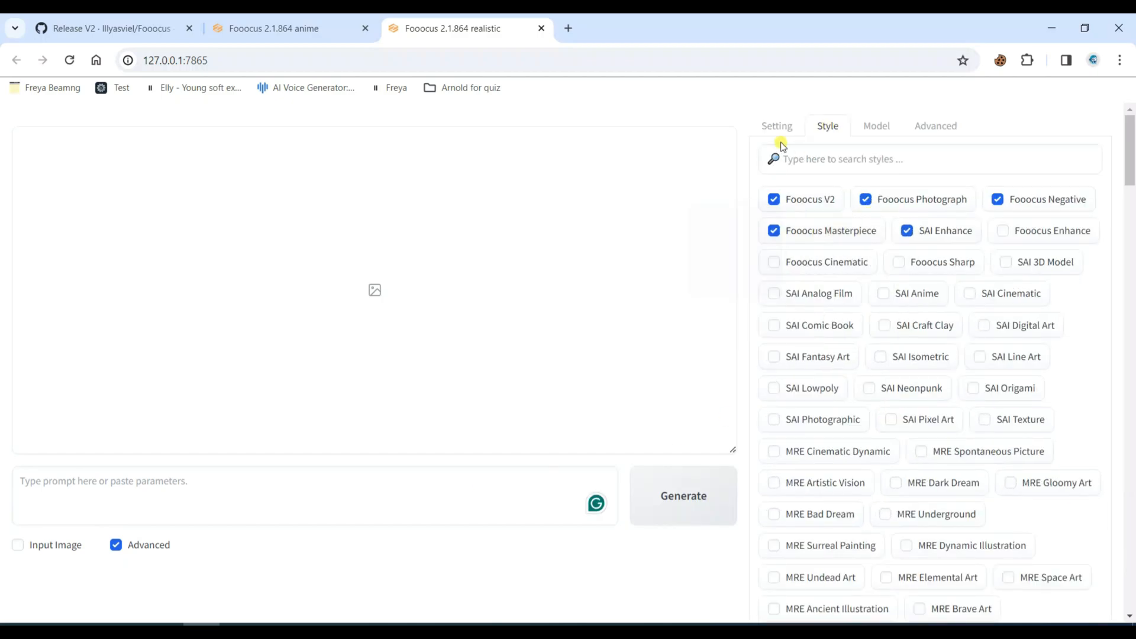
- Return to the performance and aspect ratio settings in the realistic Fooocus edition
{"action": "left_click", "coordinate": [682, 496]}
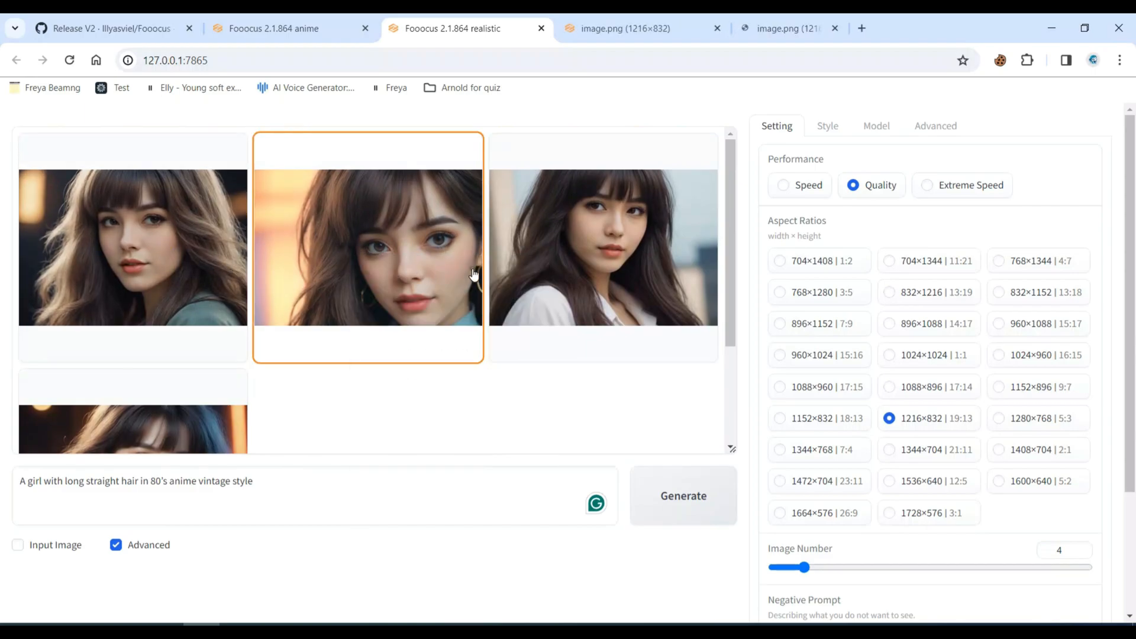
- Open the realistic portraits in new tabs and view them full-size
{"action": "right_click", "coordinate": [367, 247]}
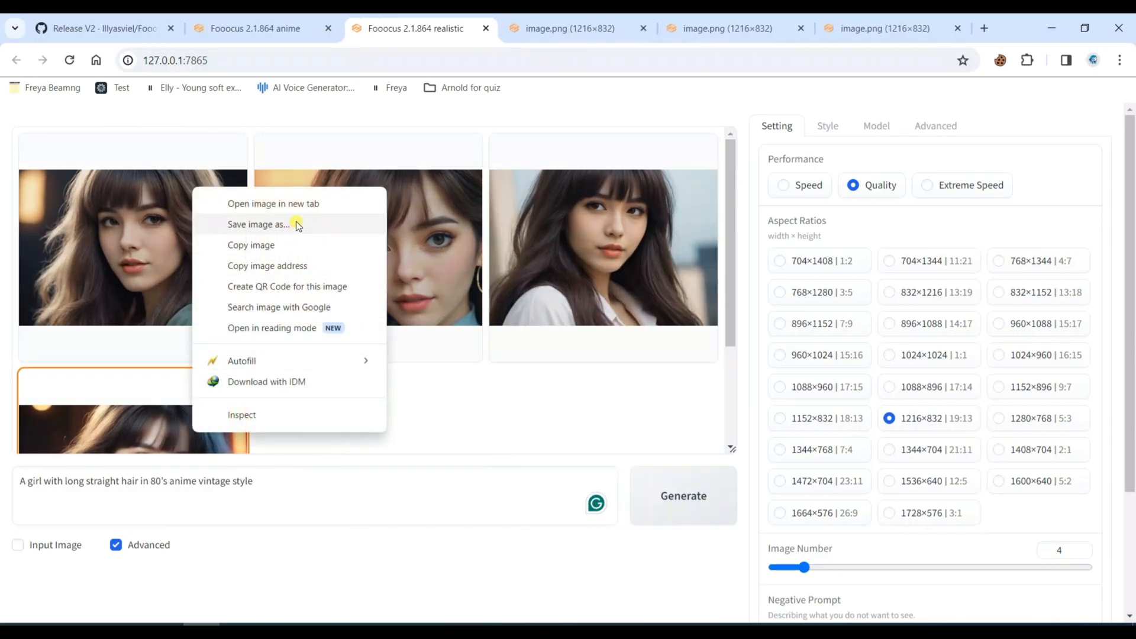
{"action": "left_click", "coordinate": [274, 204]}
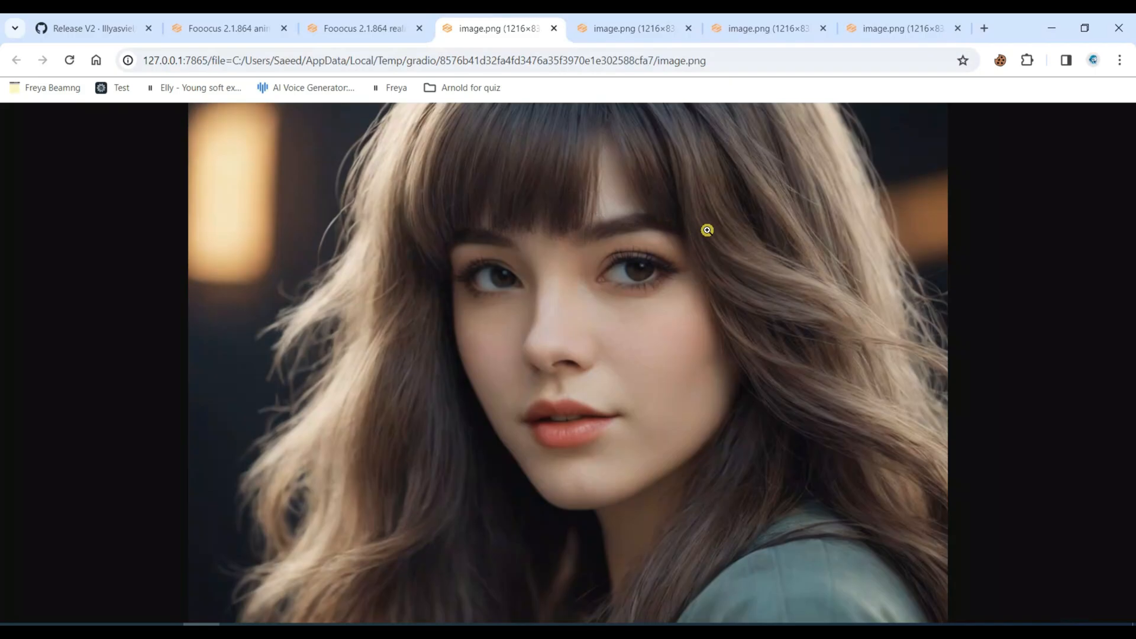
{"action": "left_click", "coordinate": [768, 29]}
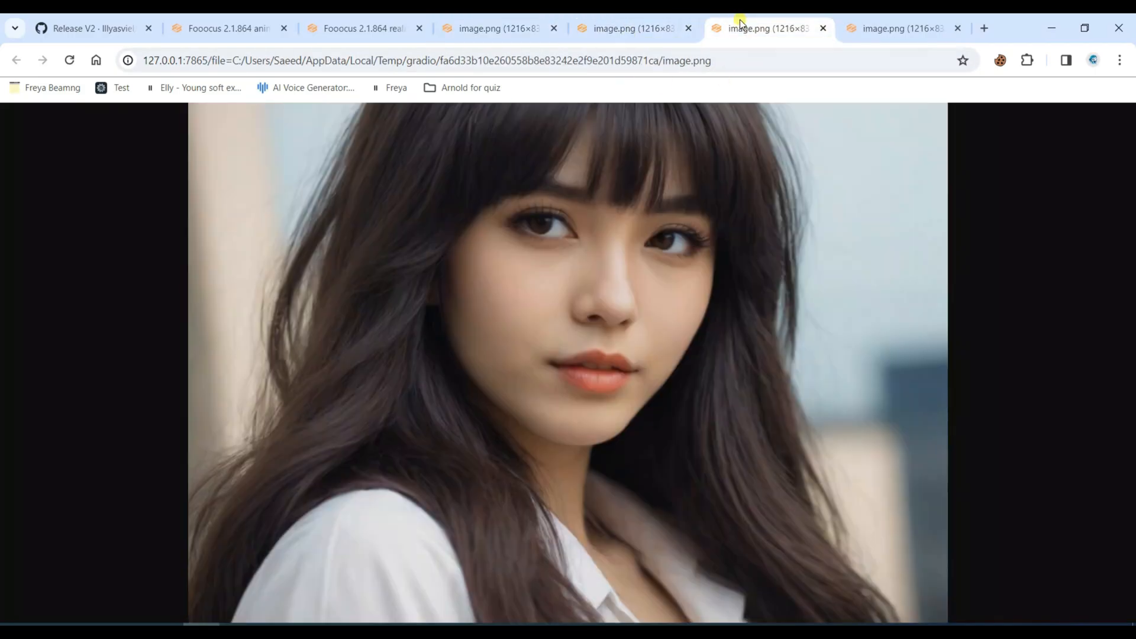
{"action": "left_click", "coordinate": [900, 28]}
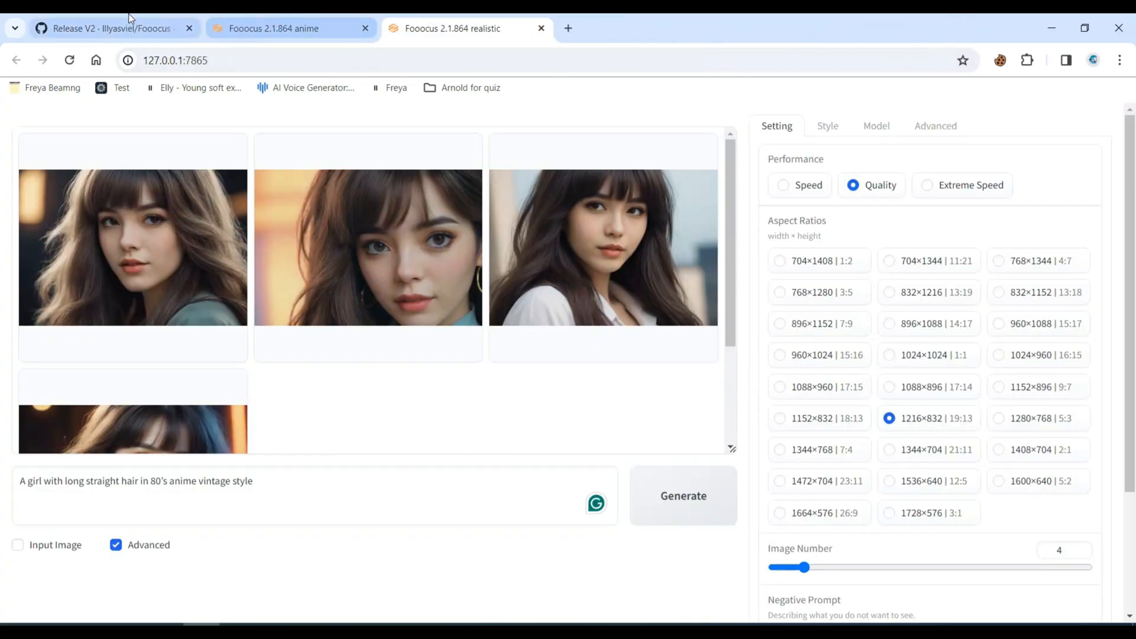
- Open the official Fooocus Colab notebook from the GitHub README
{"action": "left_click", "coordinate": [109, 28]}
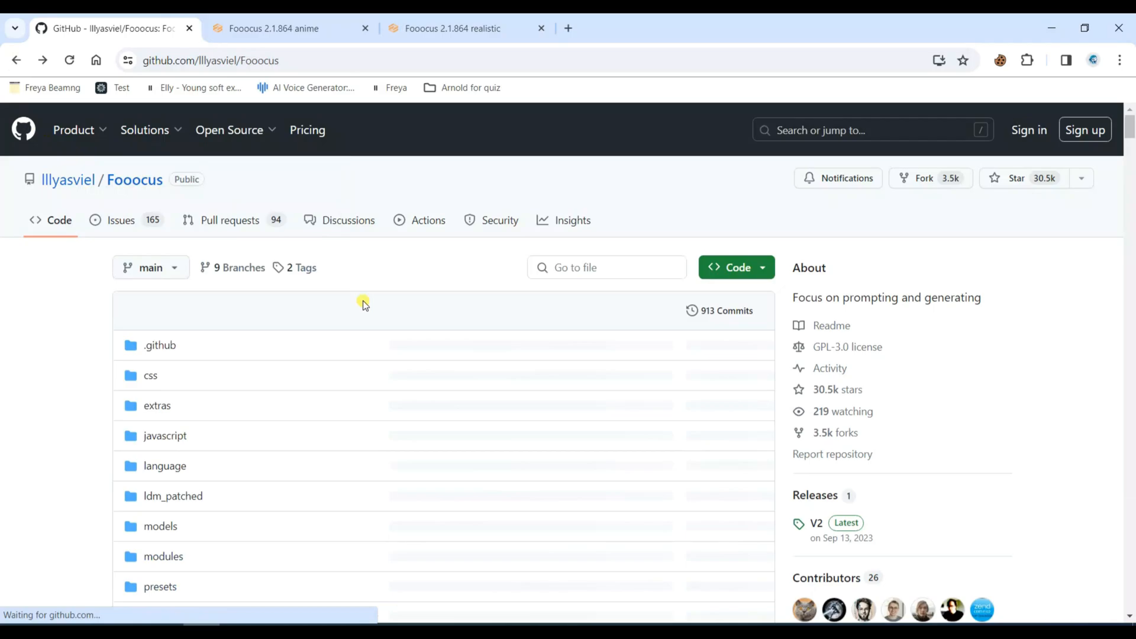
{"action": "scroll", "scroll_direction": "down", "scroll_amount": 3}
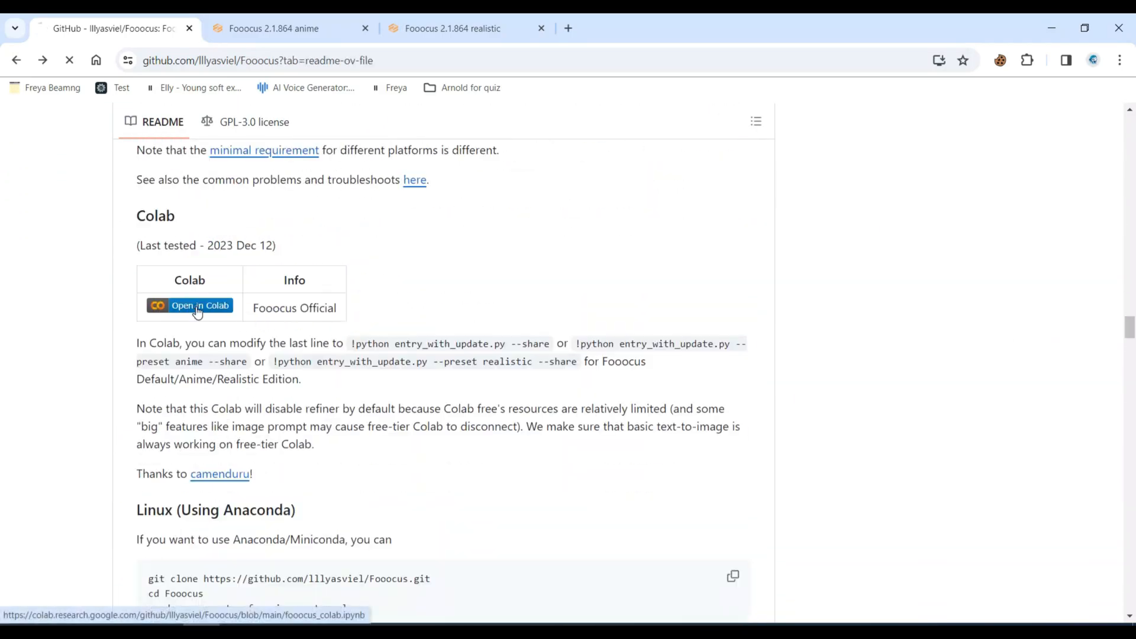
{"action": "left_click", "coordinate": [190, 305]}
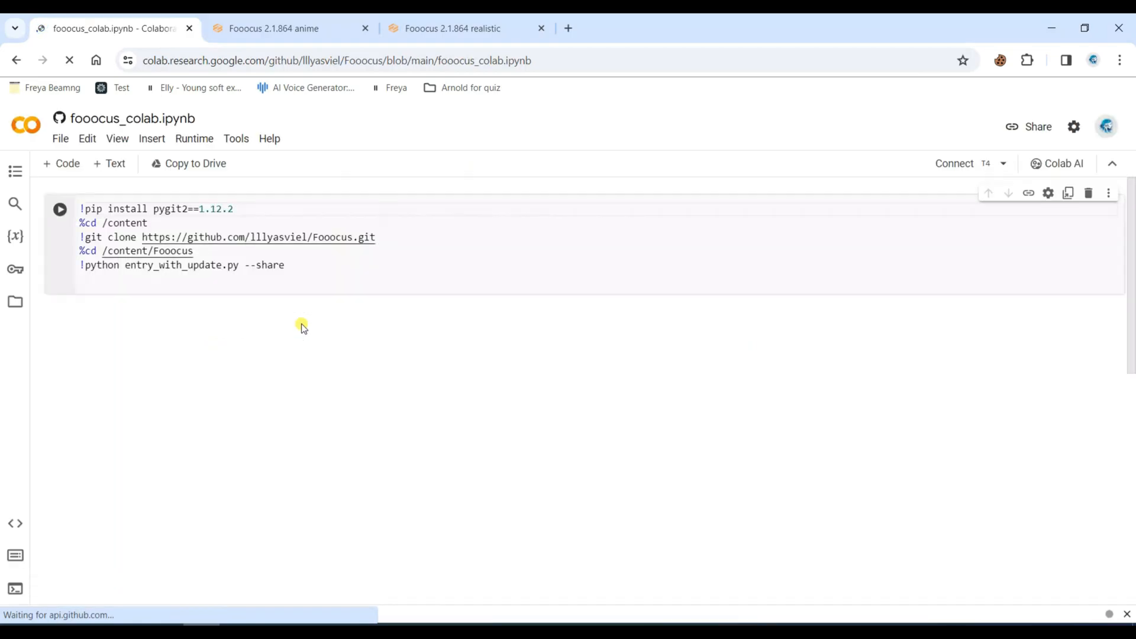
- Run the Fooocus Colab cell despite the warning and open the resulting gradio.live link
{"action": "left_click", "coordinate": [60, 209]}
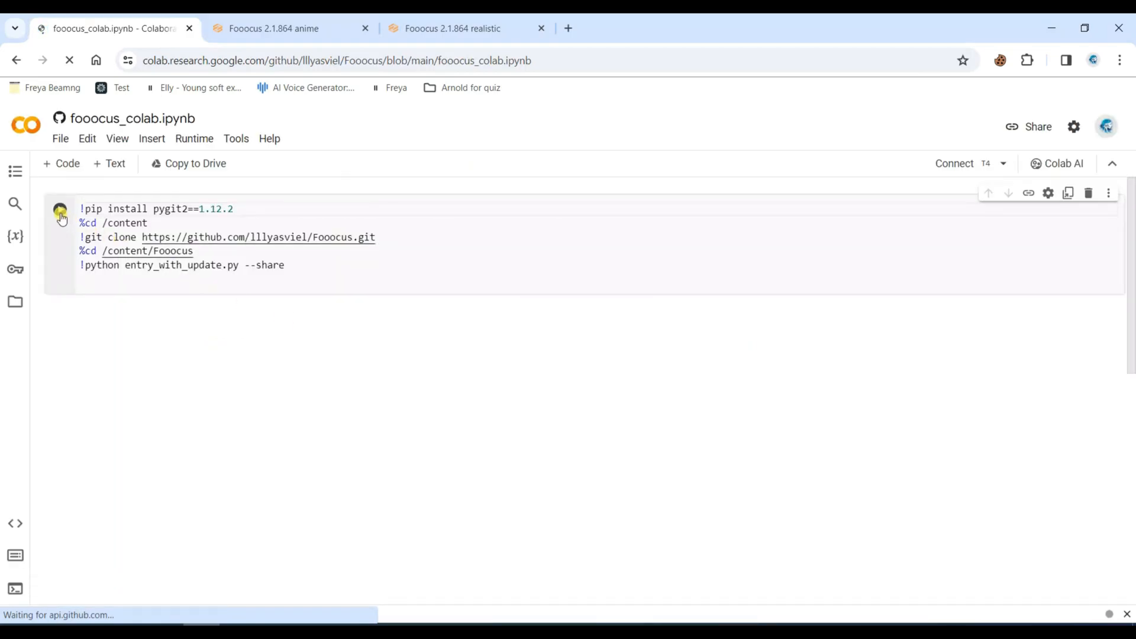
{"action": "left_click", "coordinate": [61, 210]}
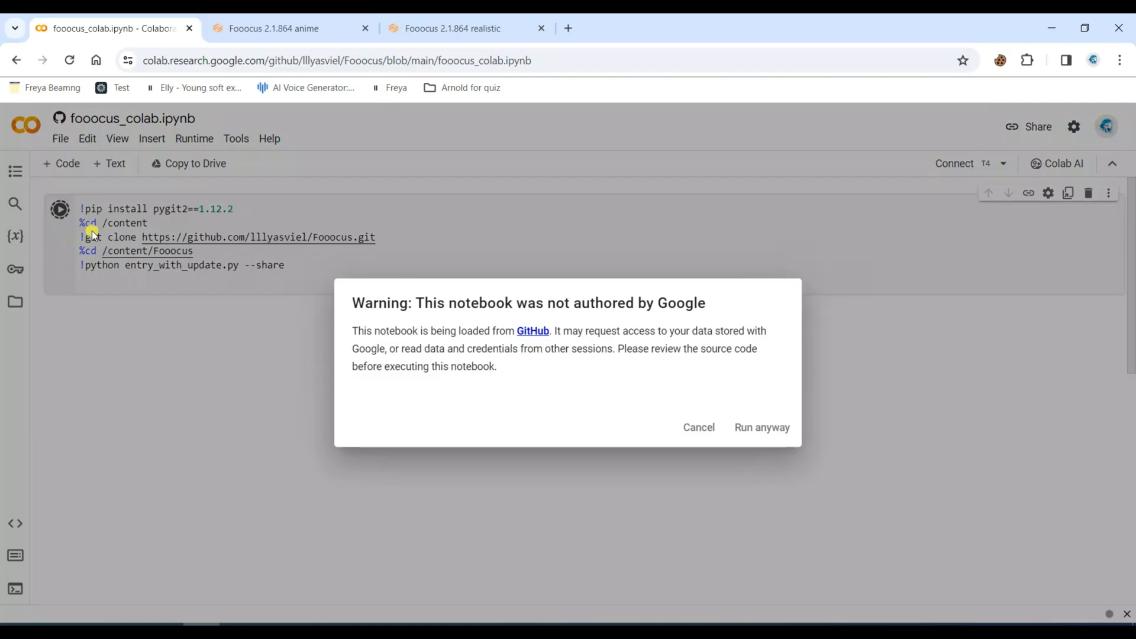
{"action": "left_click", "coordinate": [761, 426]}
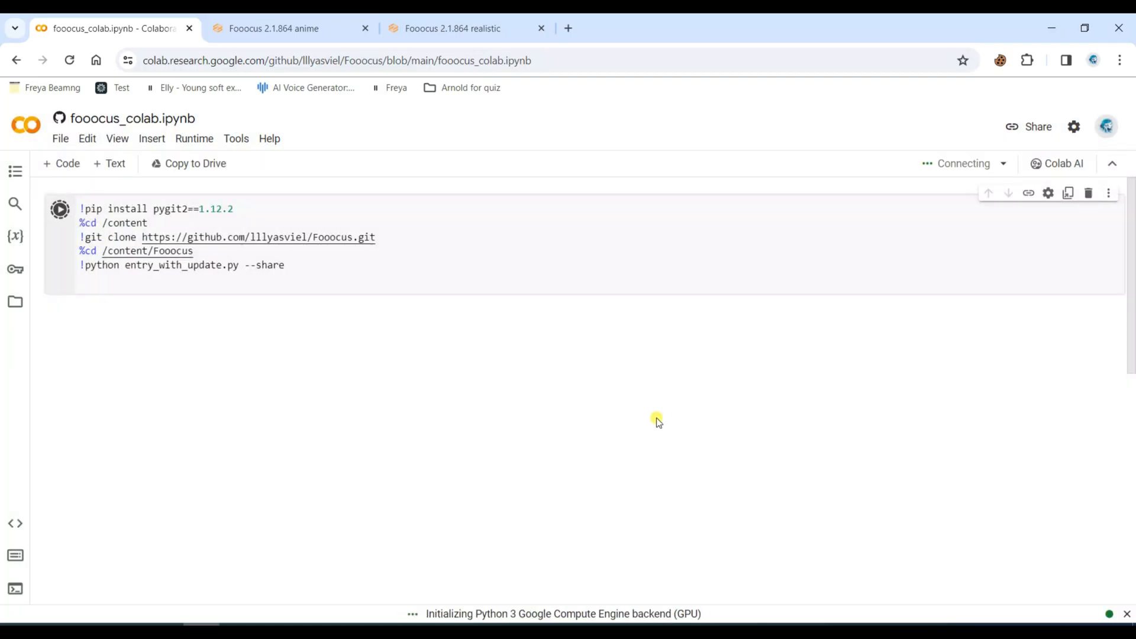
{"action": "left_click", "coordinate": [60, 209]}
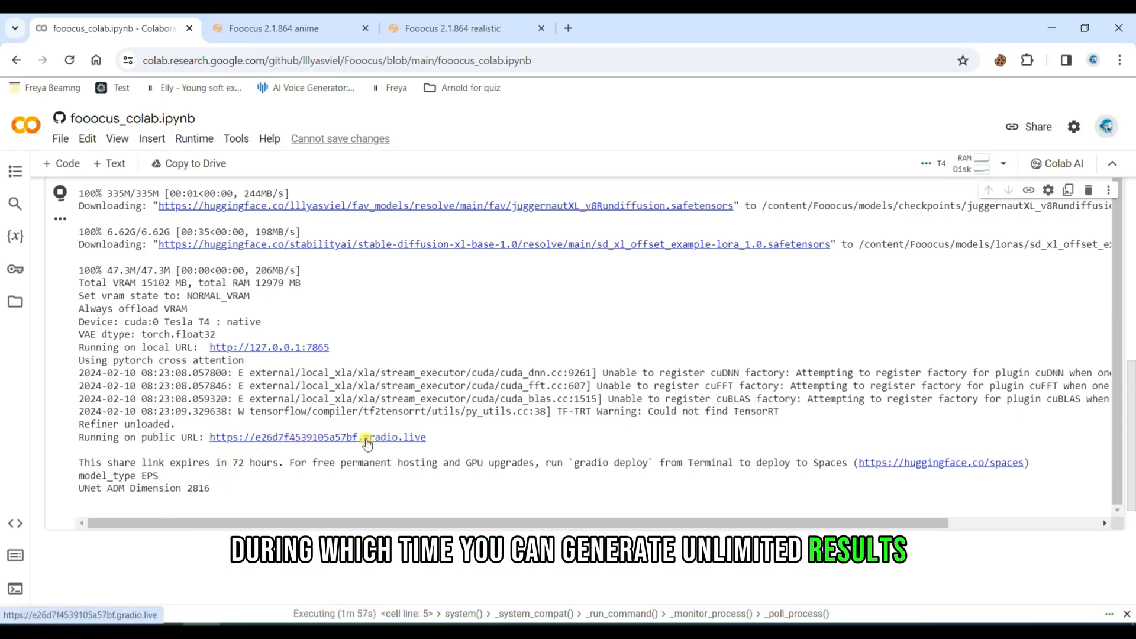
{"action": "left_click", "coordinate": [365, 436]}
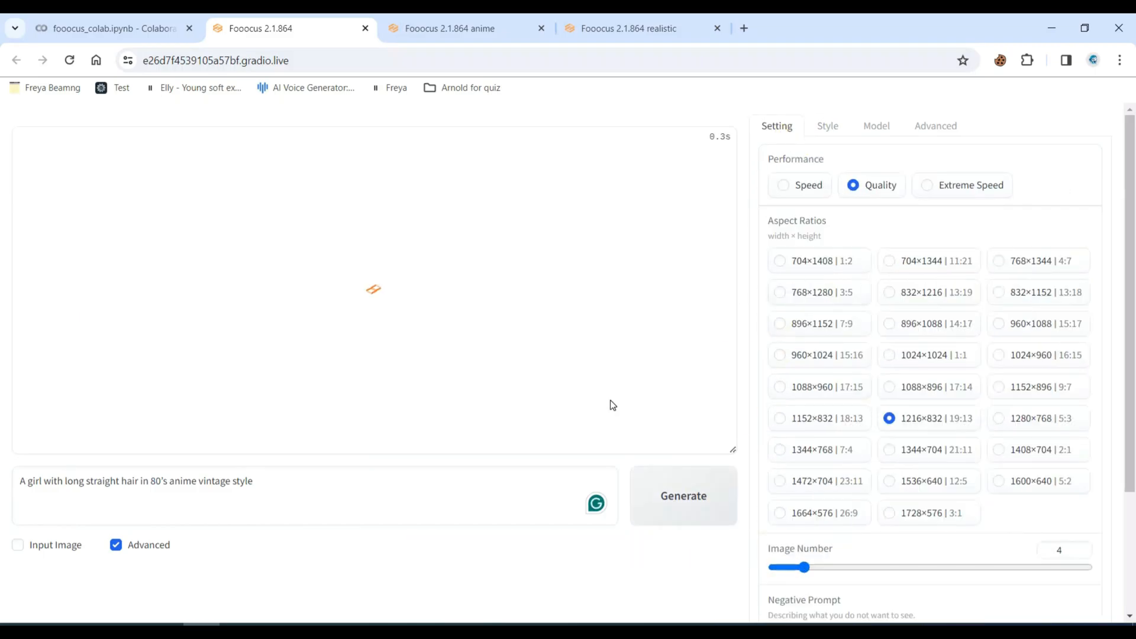
- Start generating the 80's anime vintage girl prompt in the gradio.live Fooocus interface
{"action": "left_click", "coordinate": [681, 495]}
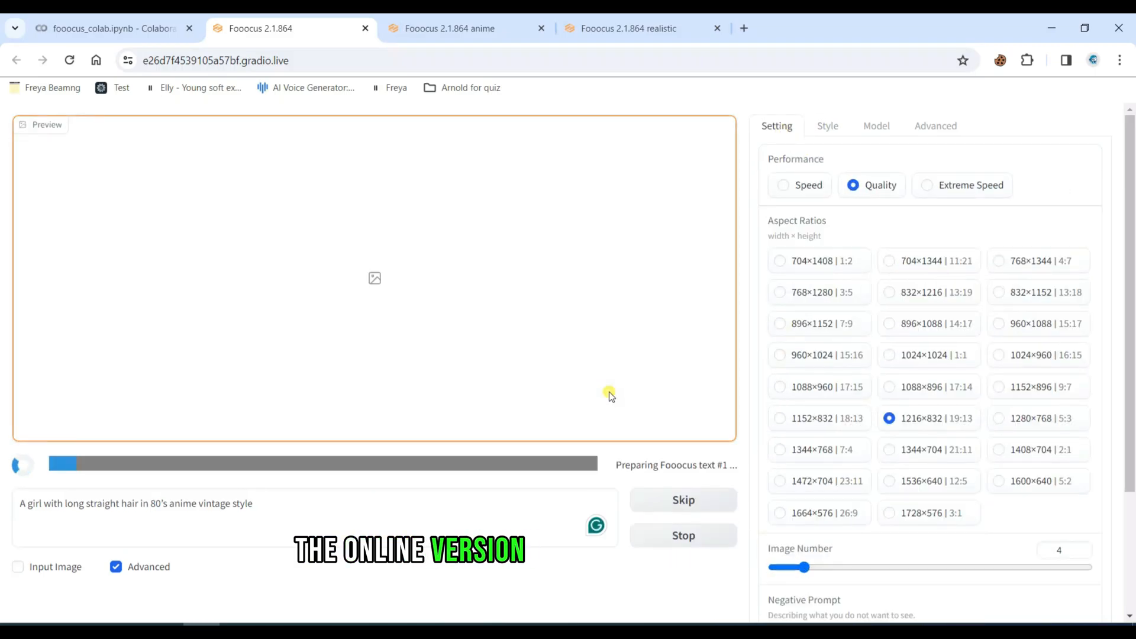